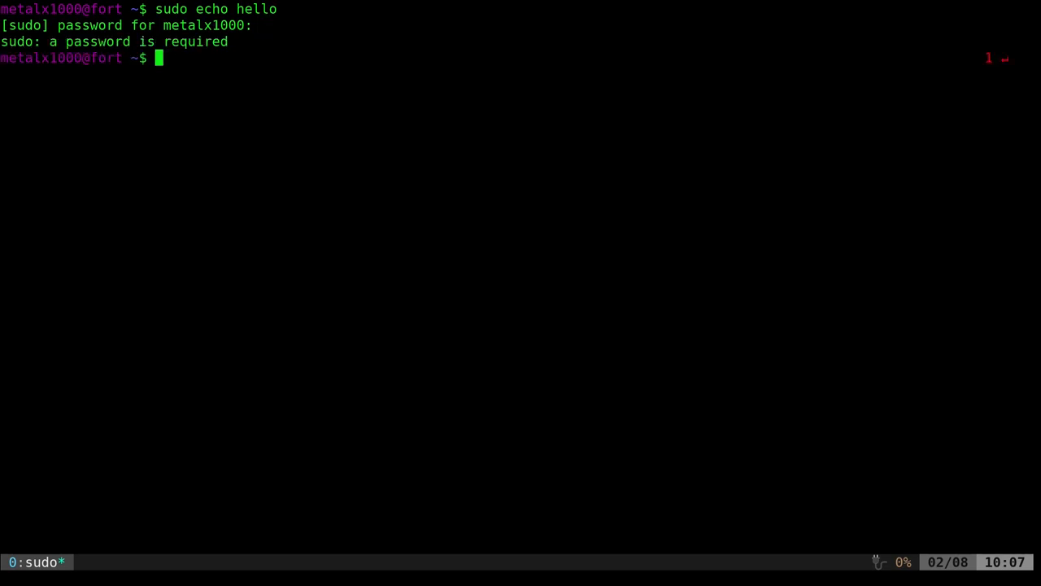
Test sudo echo hello, then launch sudo visudo to edit the sudoers file.
{"action": "type", "text": "sudo echo hello"}
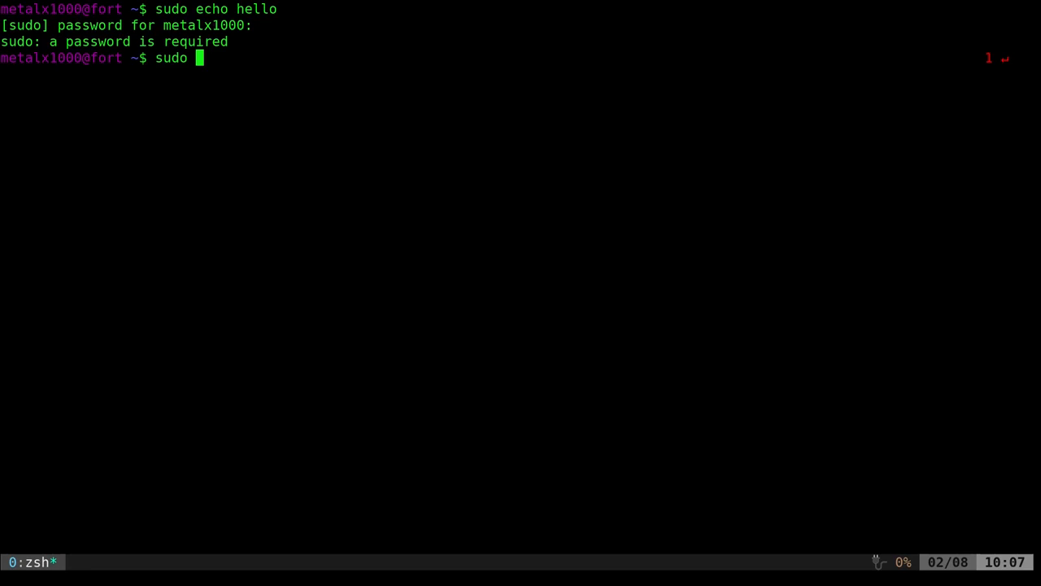
{"action": "type", "text": "visudo"}
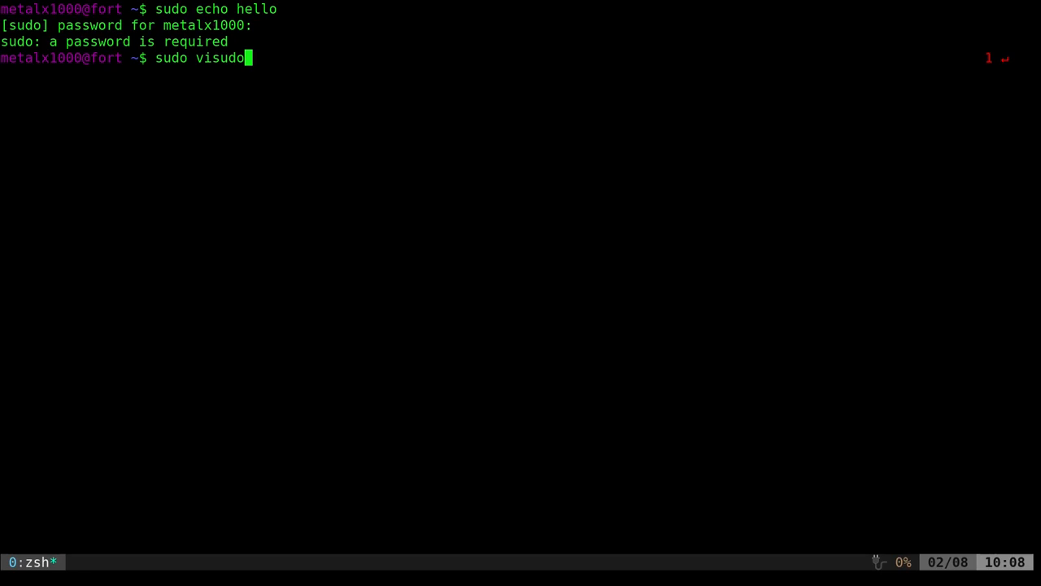
{"action": "key", "text": "Return"}
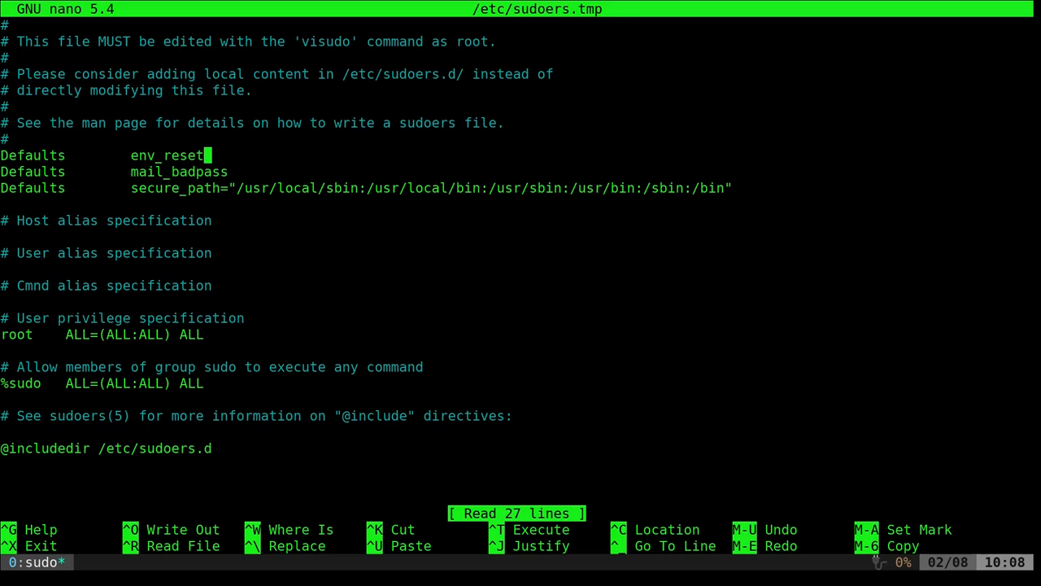
Add ',pwfeedback' to the 'Defaults env_reset' line and save the sudoers file.
{"action": "type", "text": ",pwfeedb"}
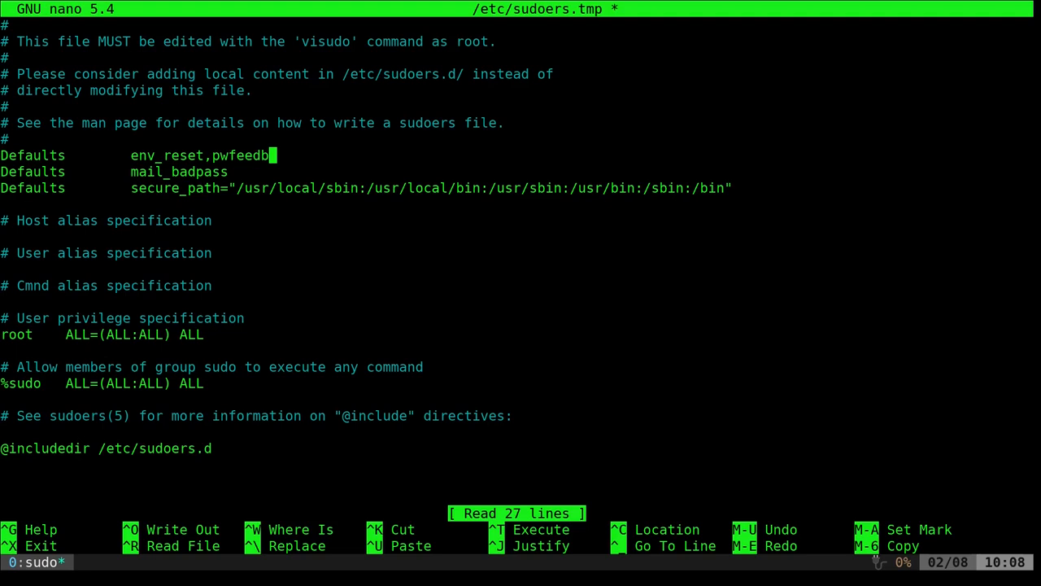
{"action": "type", "text": "ack"}
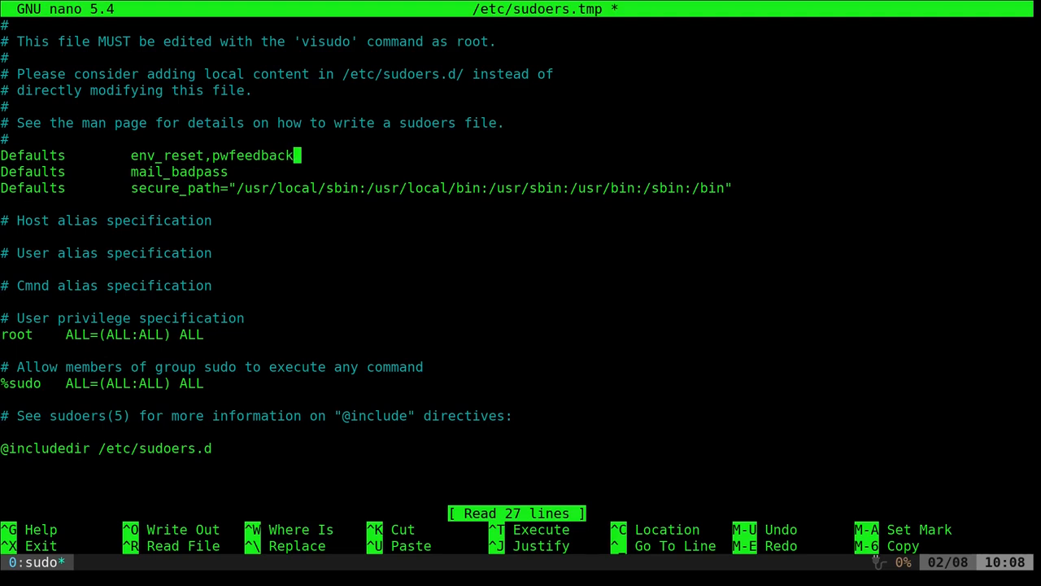
{"action": "key", "text": "ctrl+o"}
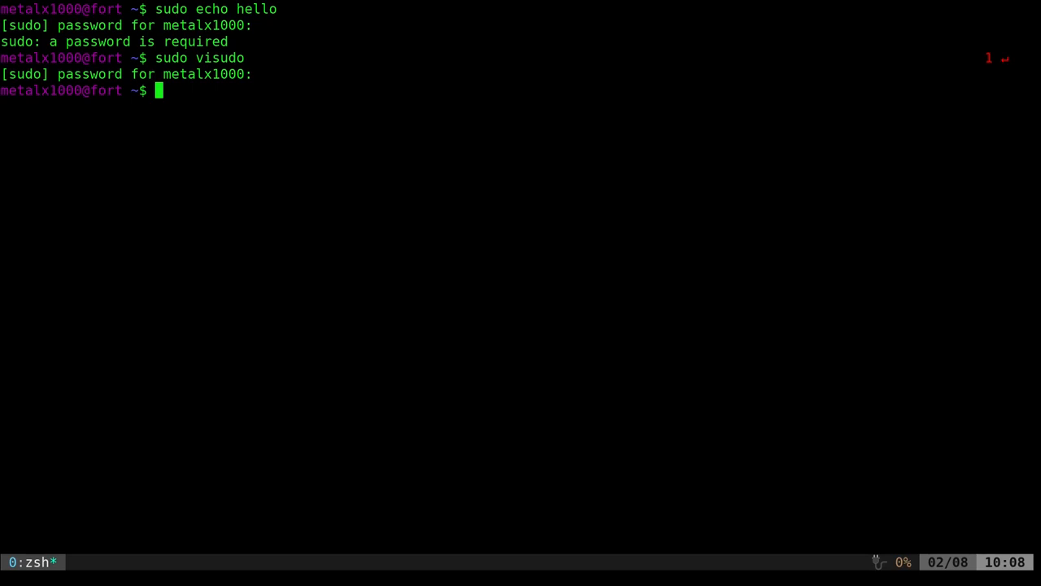
Start a new zsh session and retype 'sudo echo hello' to test sudo.
{"action": "type", "text": "sudo"}
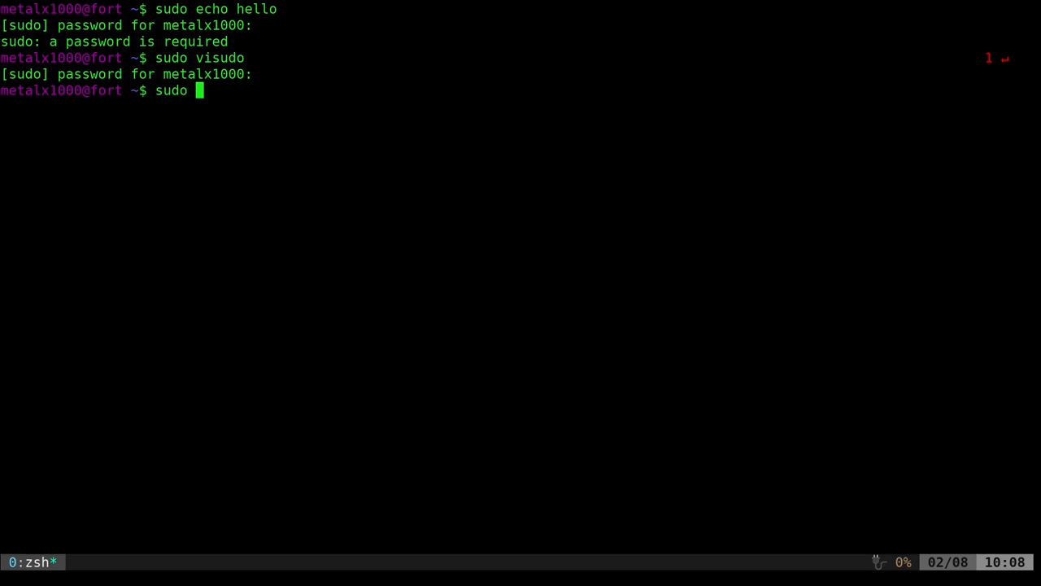
{"action": "type", "text": "zsh"}
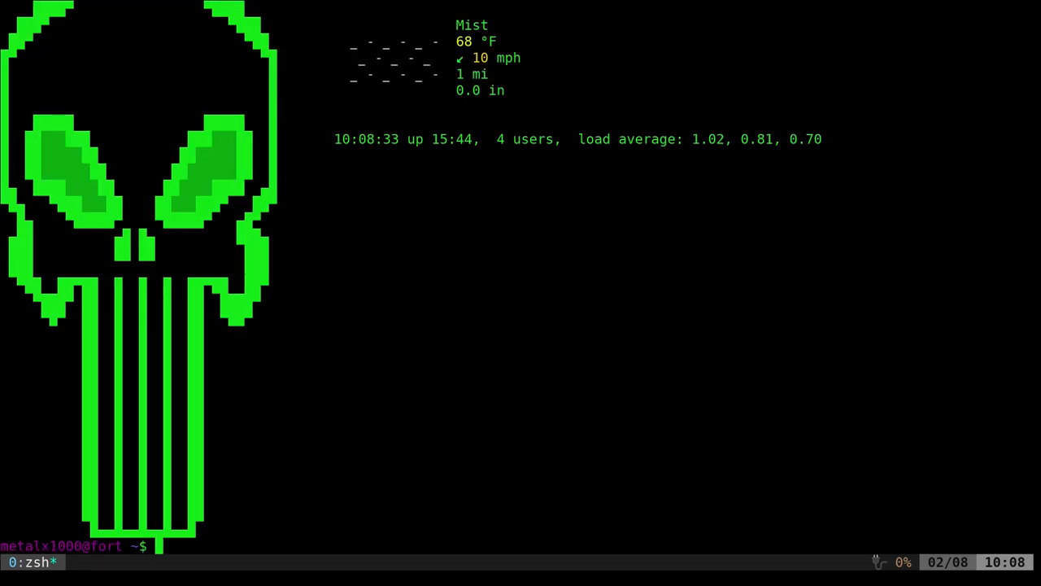
{"action": "type", "text": "echo"}
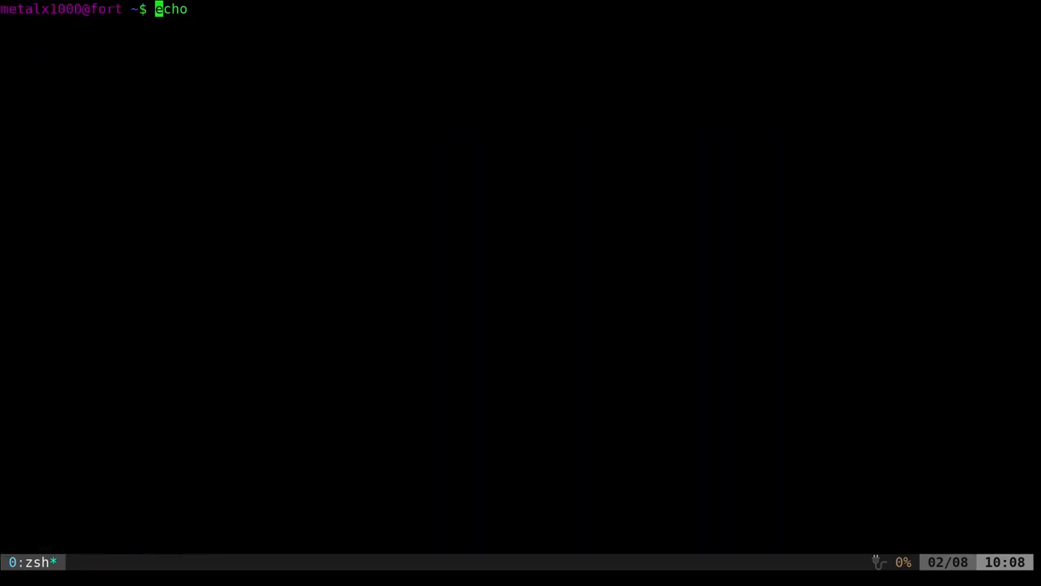
{"action": "type", "text": "sudo echo hello"}
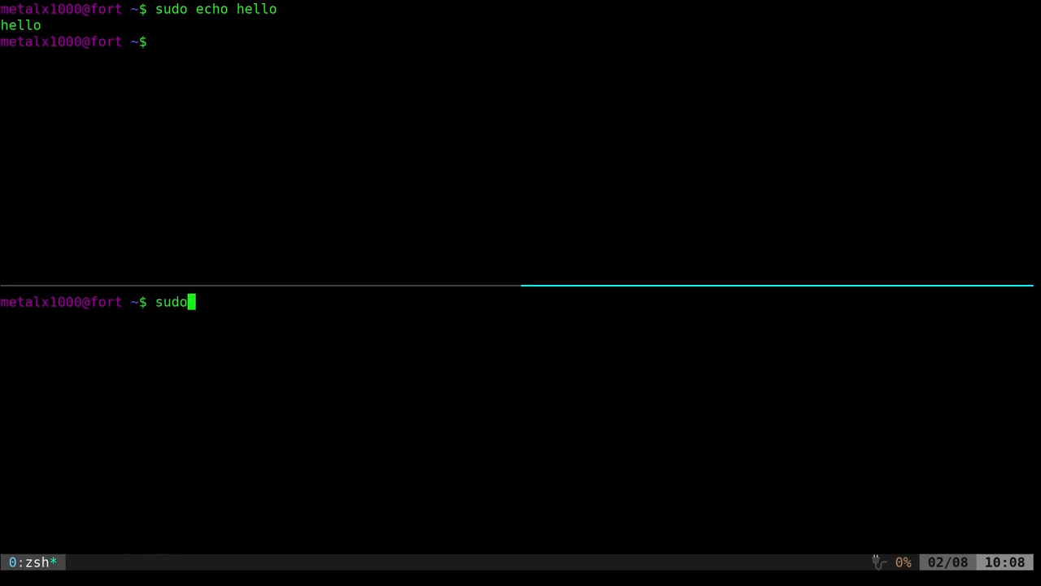
Run 'sudo echo hello' in the new pane and enter the password, shown as asterisks.
{"action": "type", "text": "echo hello"}
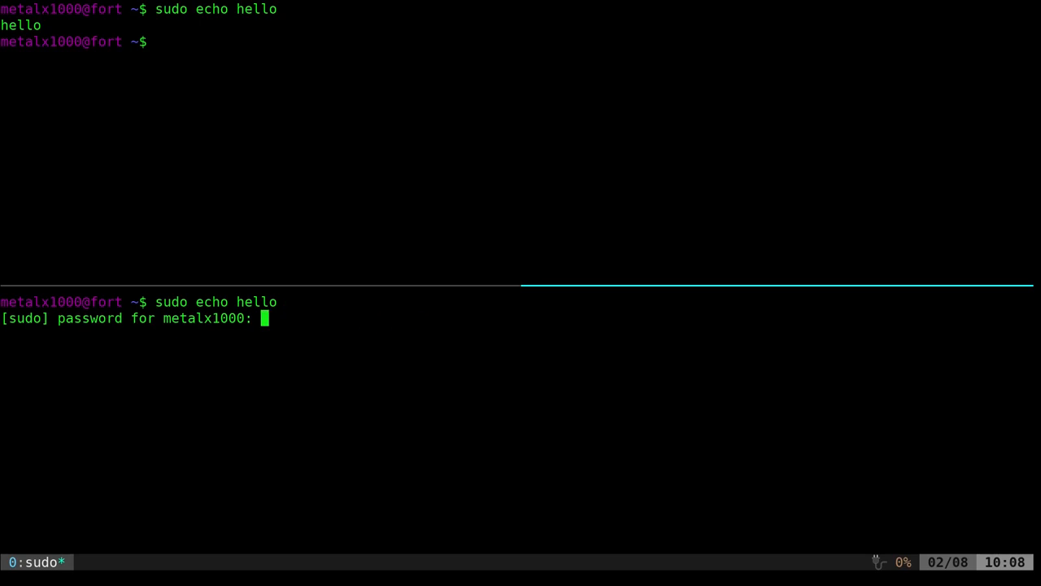
{"action": "type", "text": "****"}
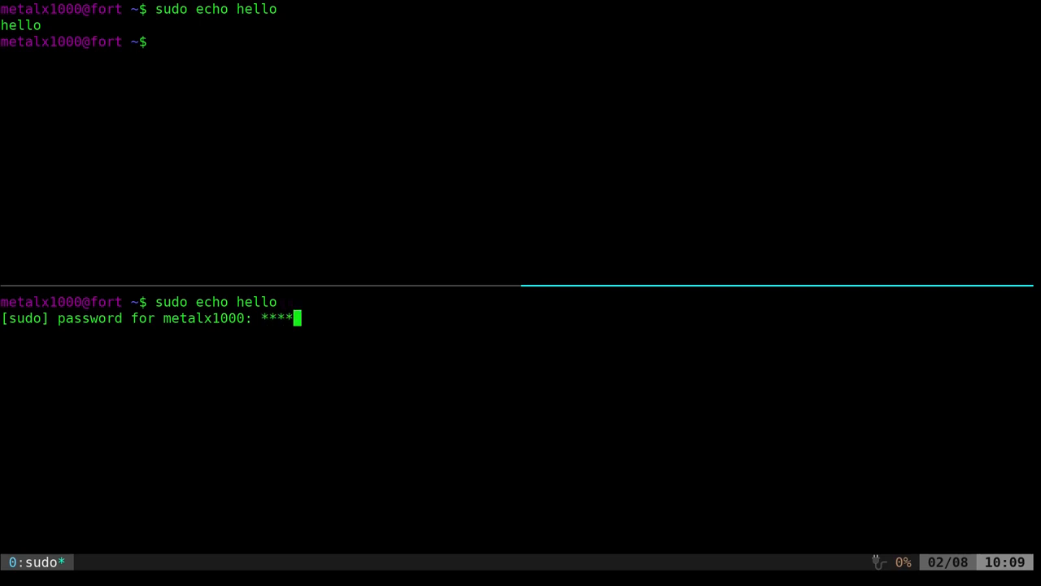